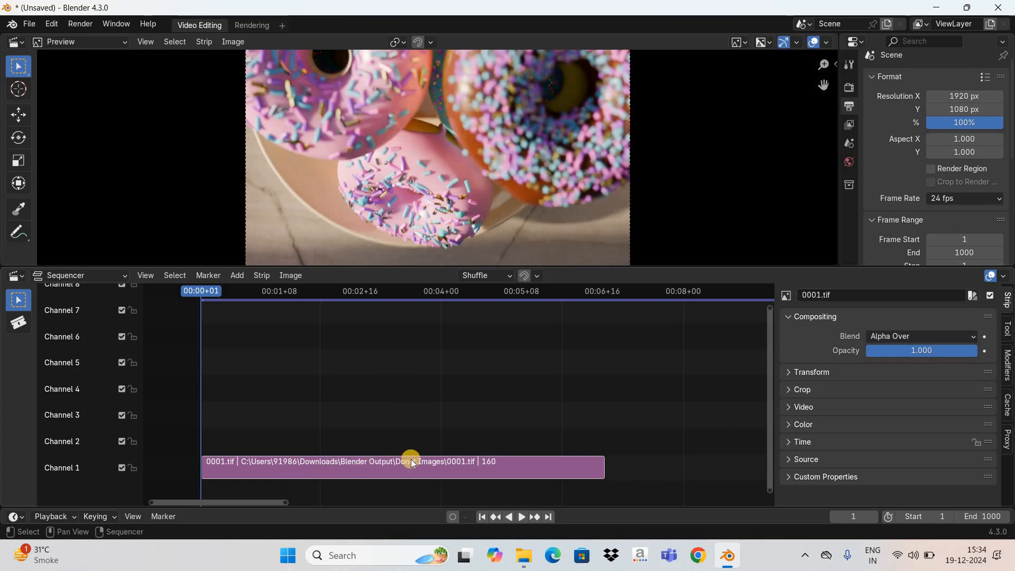
{"action": "mouse_move", "coordinate": [412, 463]}
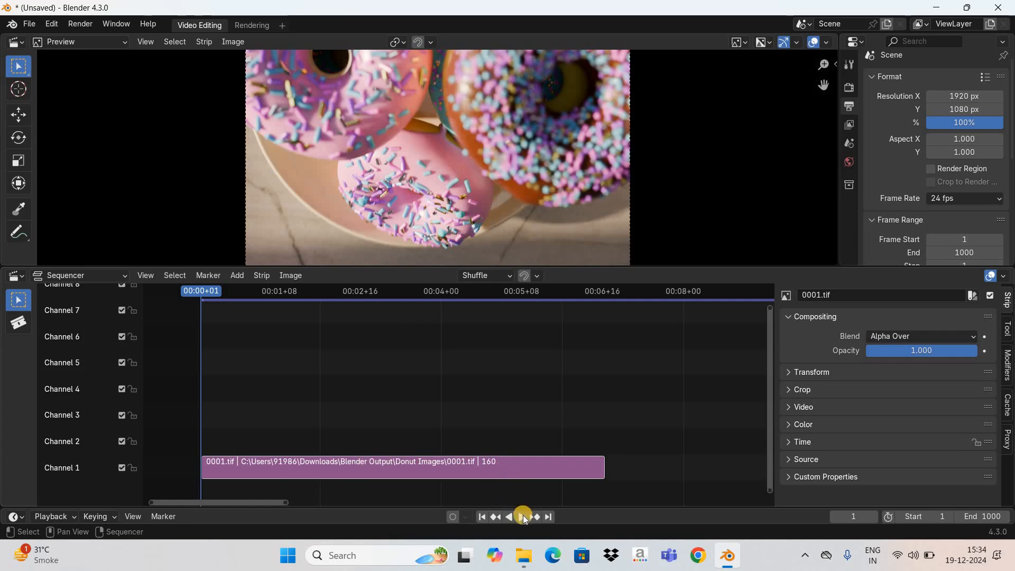
{"action": "mouse_move", "coordinate": [522, 517]}
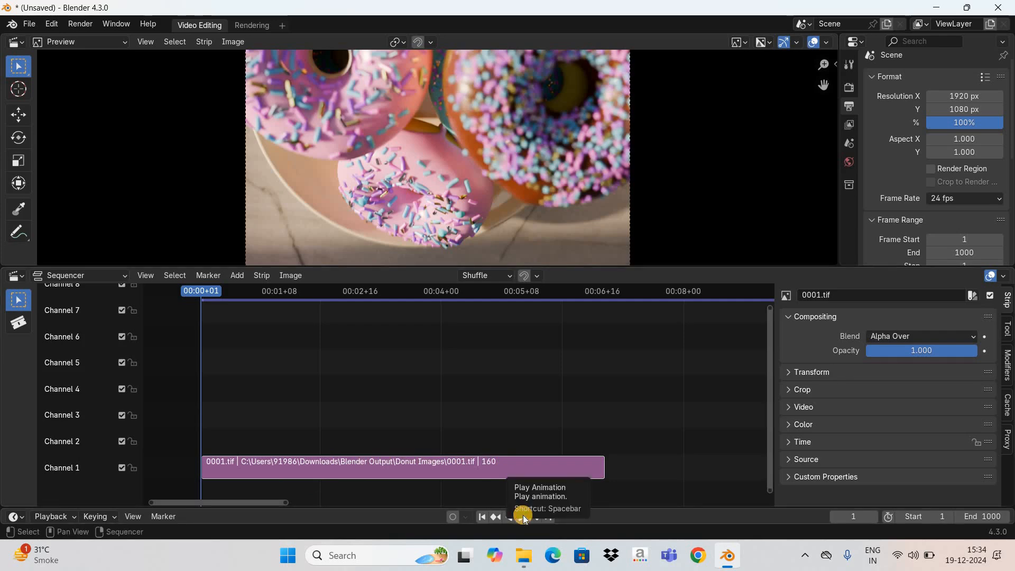
- Preview the donut sequence, then add a 160-frame Speed Control strip above it
{"action": "left_click", "coordinate": [523, 516]}
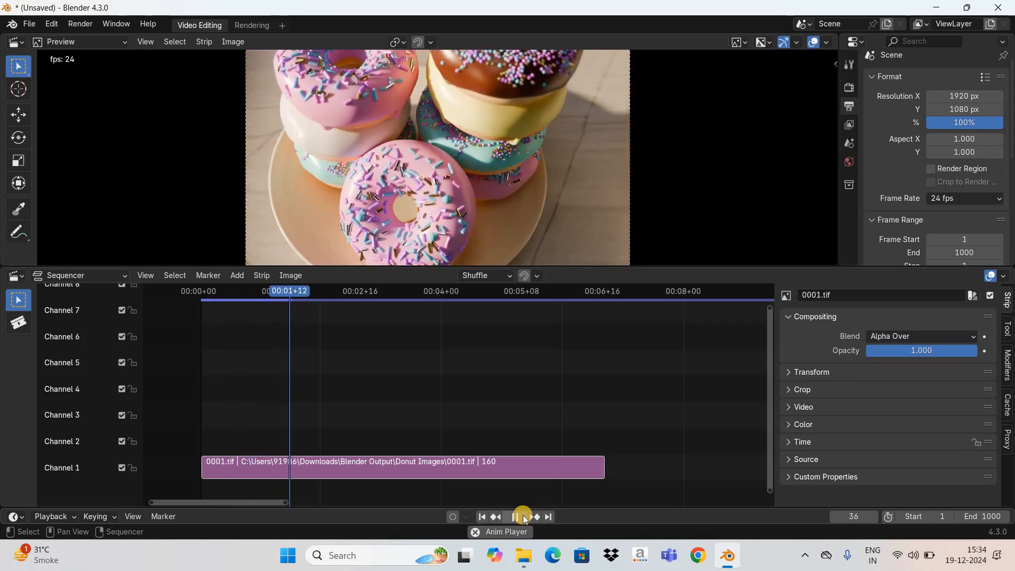
{"action": "left_click", "coordinate": [518, 517]}
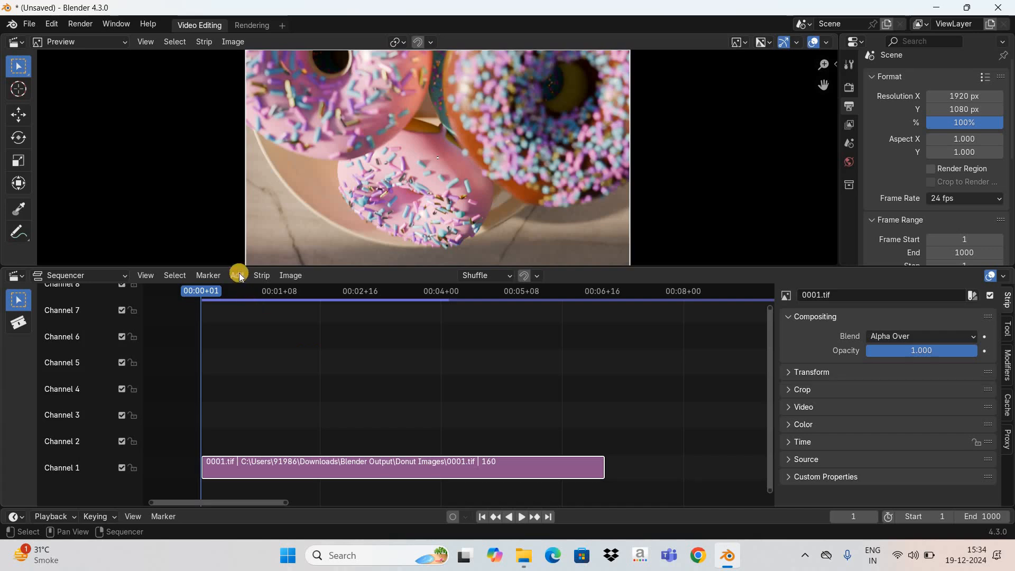
{"action": "left_click", "coordinate": [237, 275]}
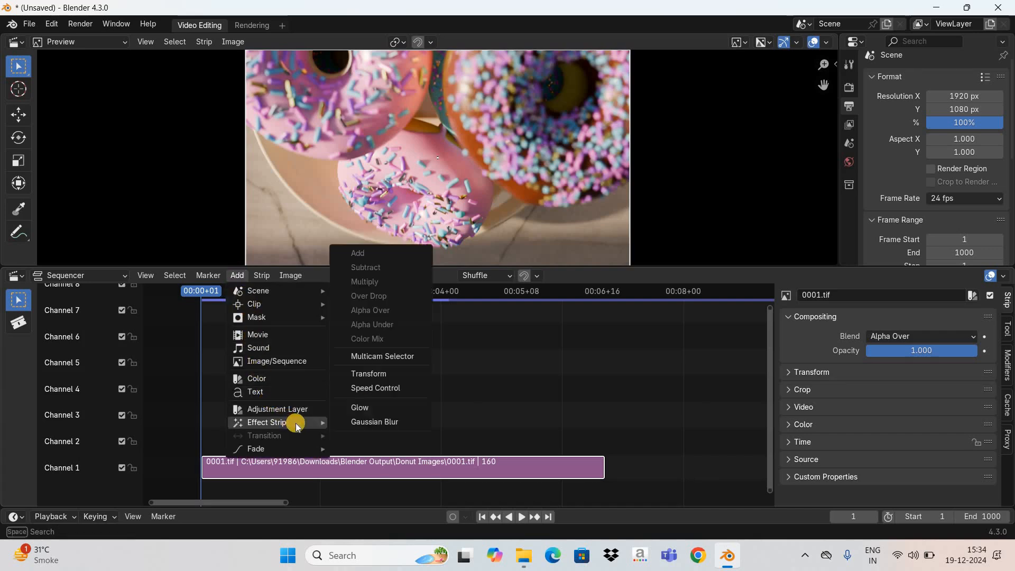
{"action": "mouse_move", "coordinate": [420, 392]}
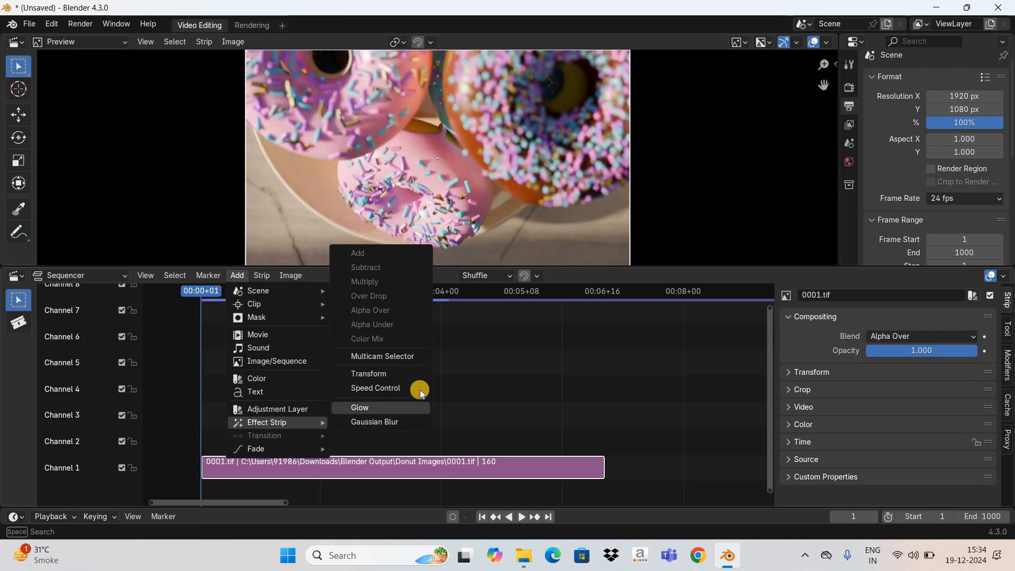
{"action": "mouse_move", "coordinate": [374, 387]}
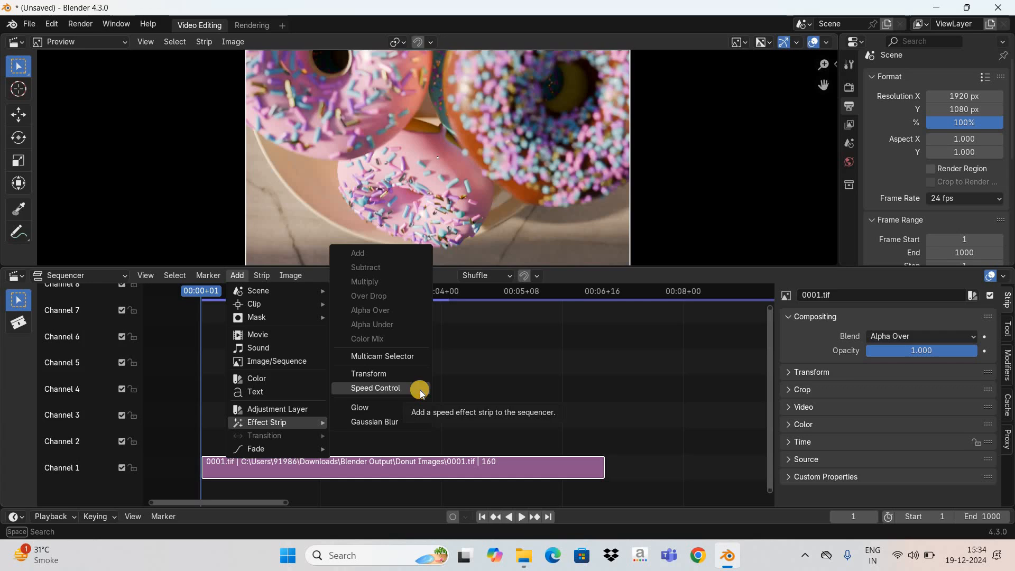
{"action": "left_click", "coordinate": [376, 388]}
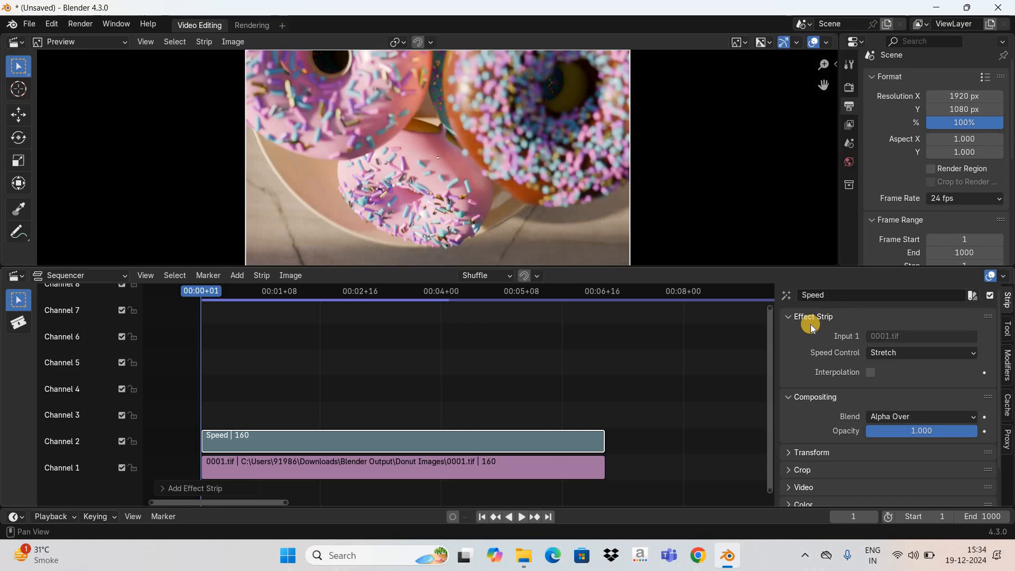
{"action": "mouse_move", "coordinate": [816, 325]}
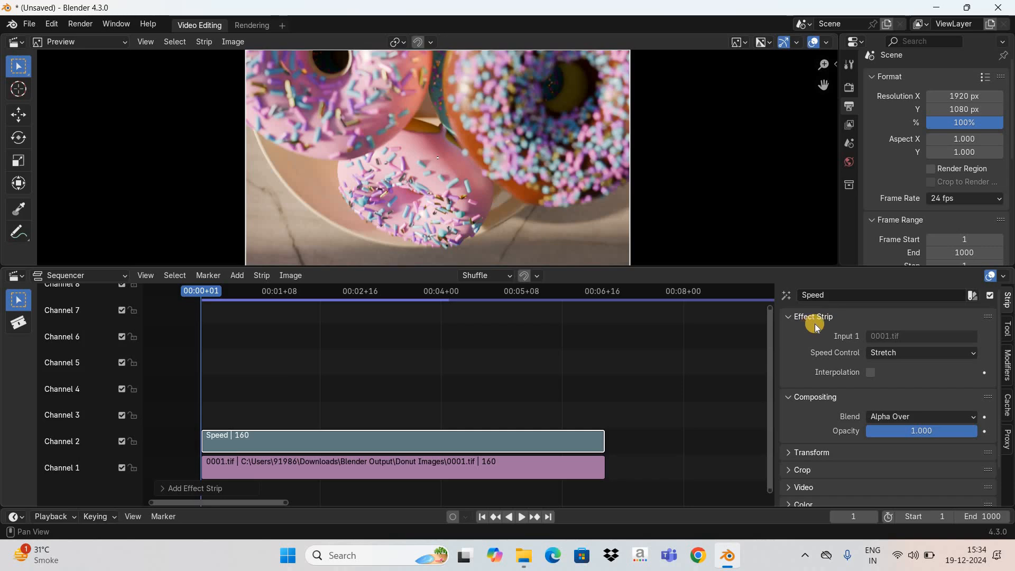
{"action": "mouse_move", "coordinate": [808, 323]}
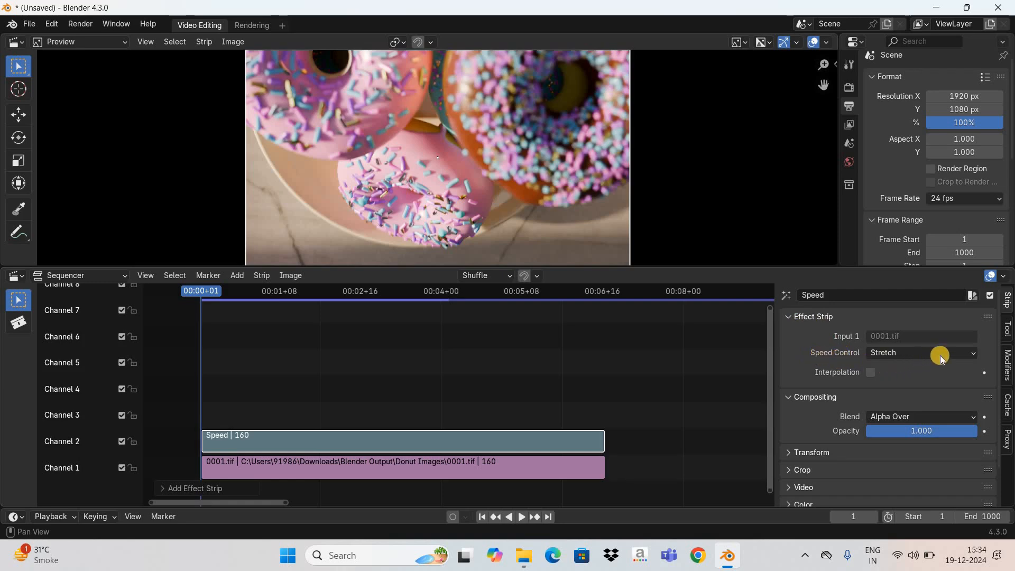
{"action": "mouse_move", "coordinate": [967, 356]}
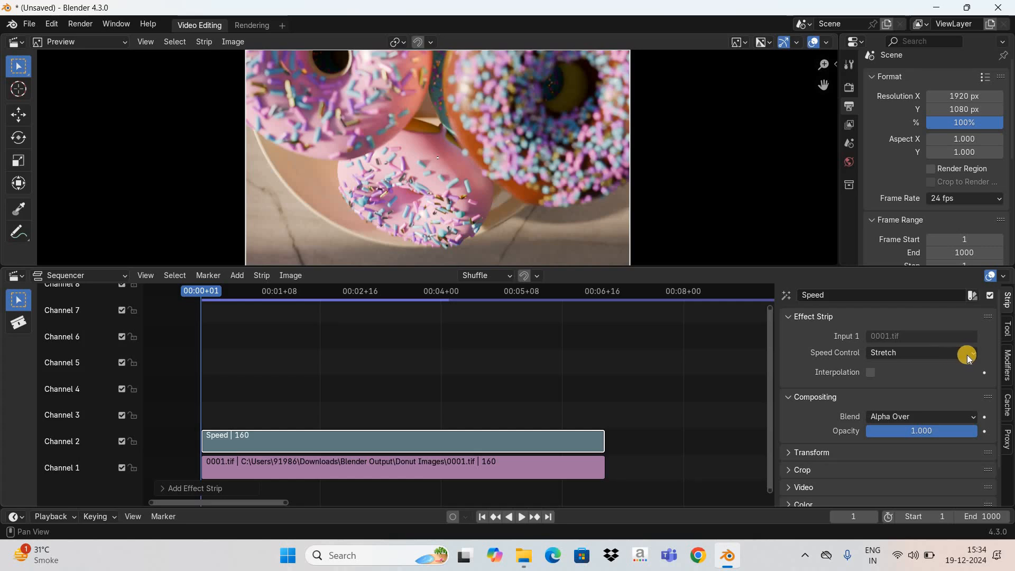
{"action": "mouse_move", "coordinate": [967, 353]}
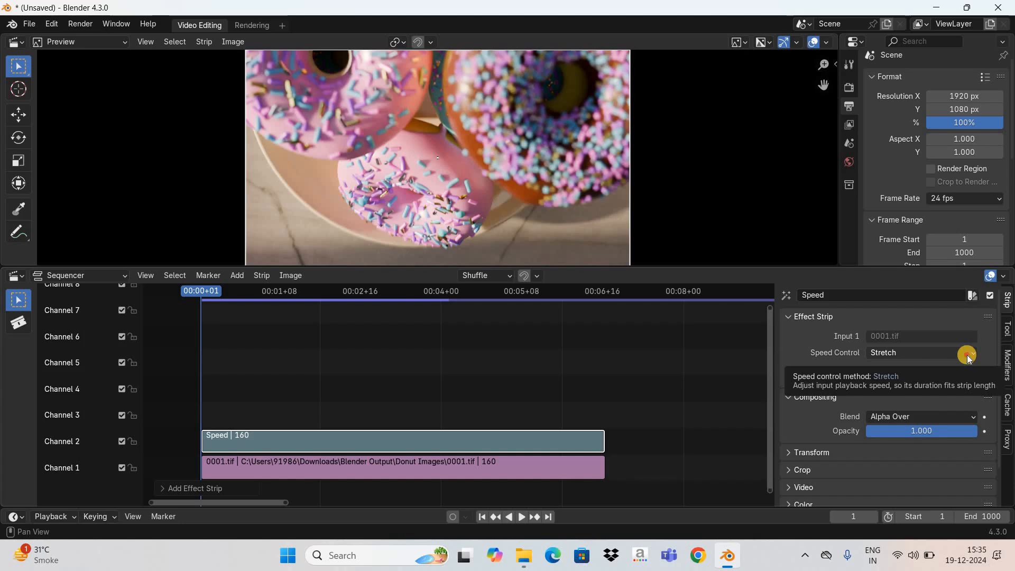
{"action": "left_click", "coordinate": [920, 352]}
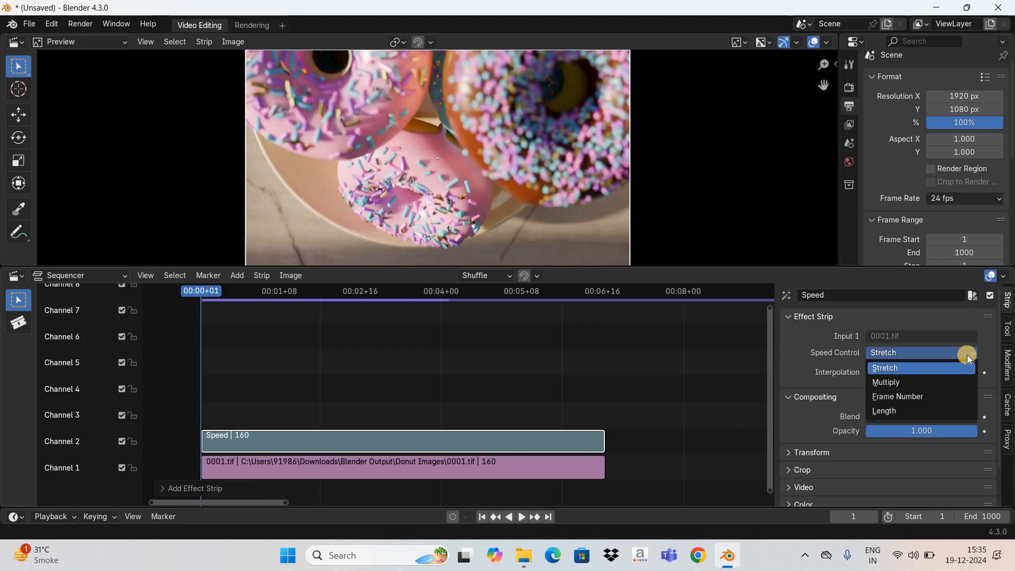
{"action": "mouse_move", "coordinate": [918, 383]}
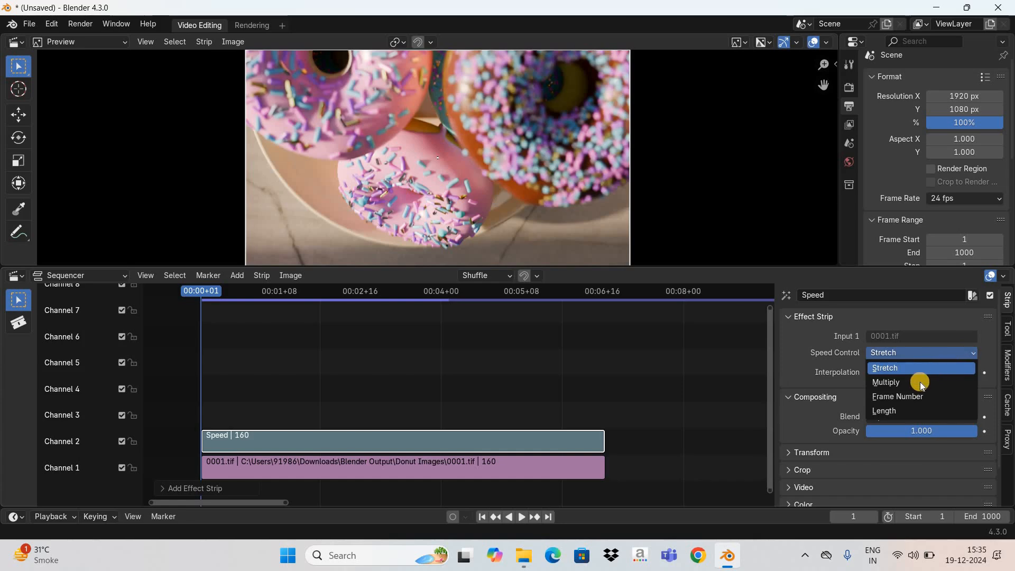
{"action": "mouse_move", "coordinate": [937, 409]}
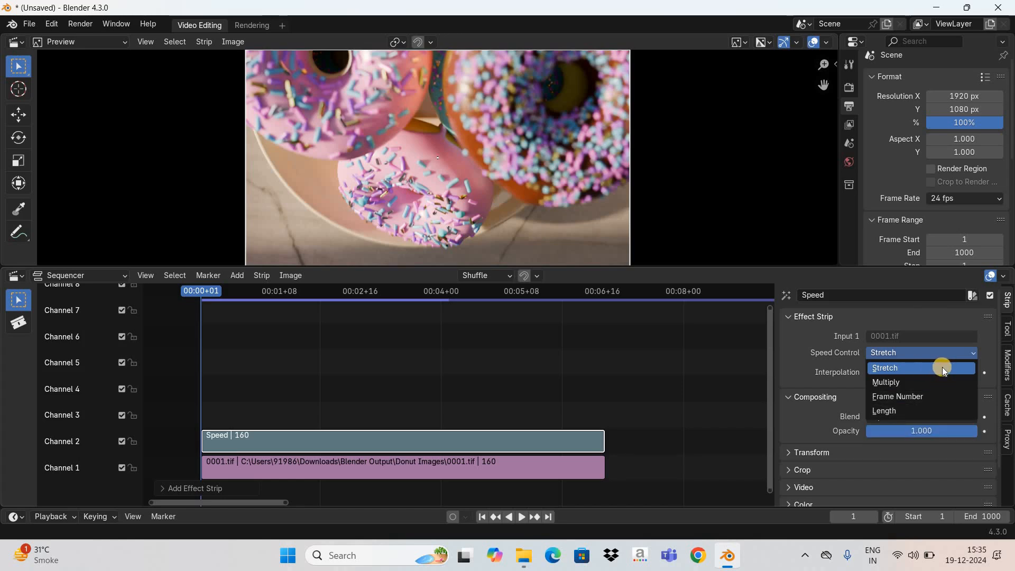
{"action": "mouse_move", "coordinate": [930, 368]}
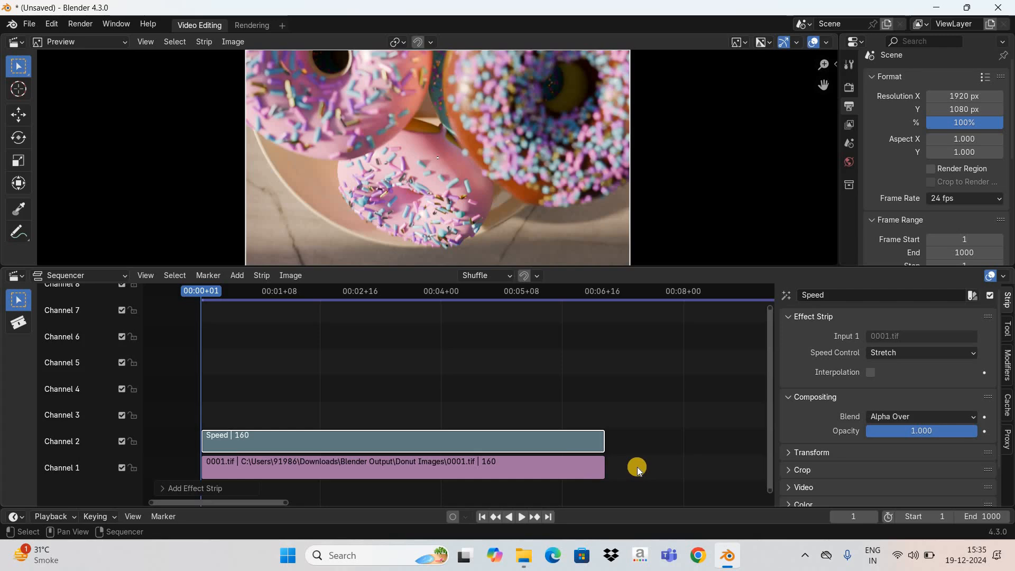
{"action": "mouse_move", "coordinate": [548, 182]}
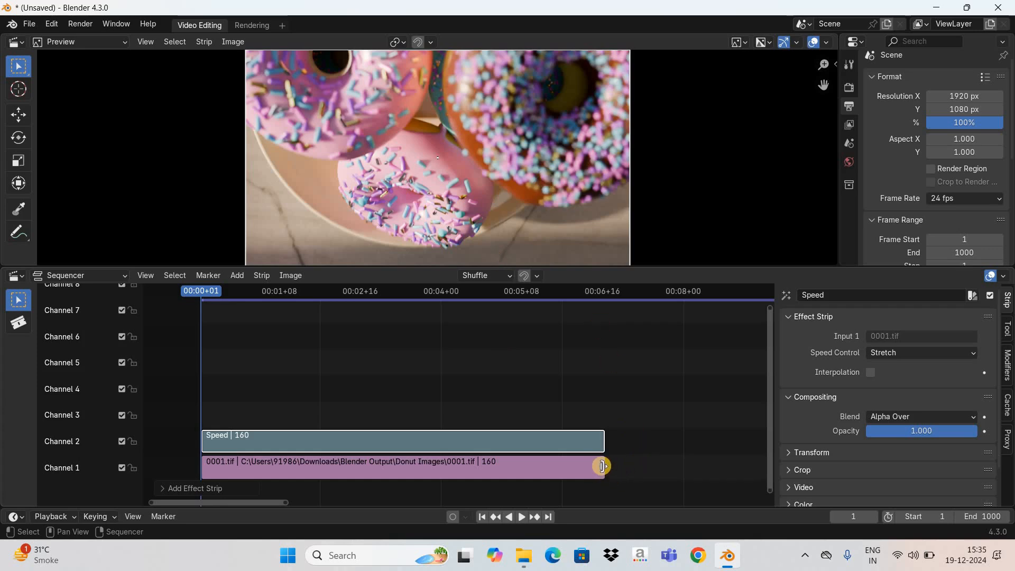
- Trim the 0001.tif image strip and its Speed strip down to 47 frames
{"action": "left_click_drag", "start_coordinate": [602, 466], "coordinate": [453, 473]}
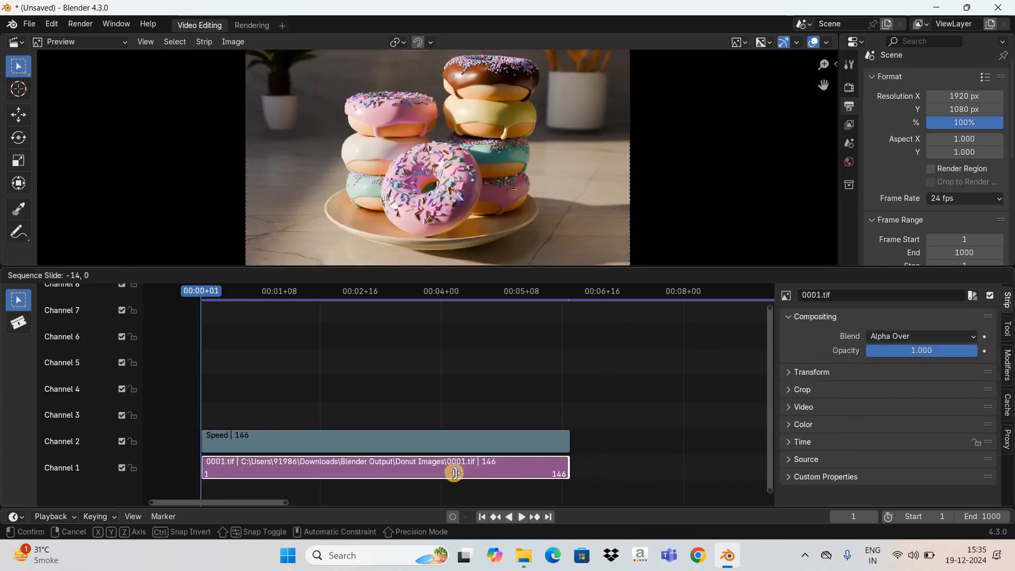
{"action": "left_click_drag", "start_coordinate": [455, 472], "coordinate": [317, 464]}
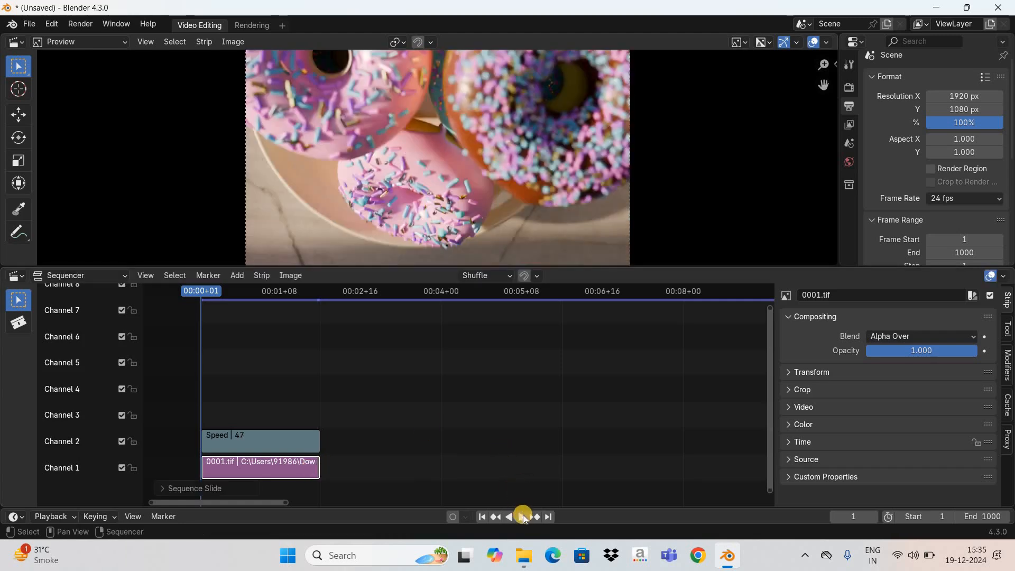
{"action": "left_click", "coordinate": [508, 517]}
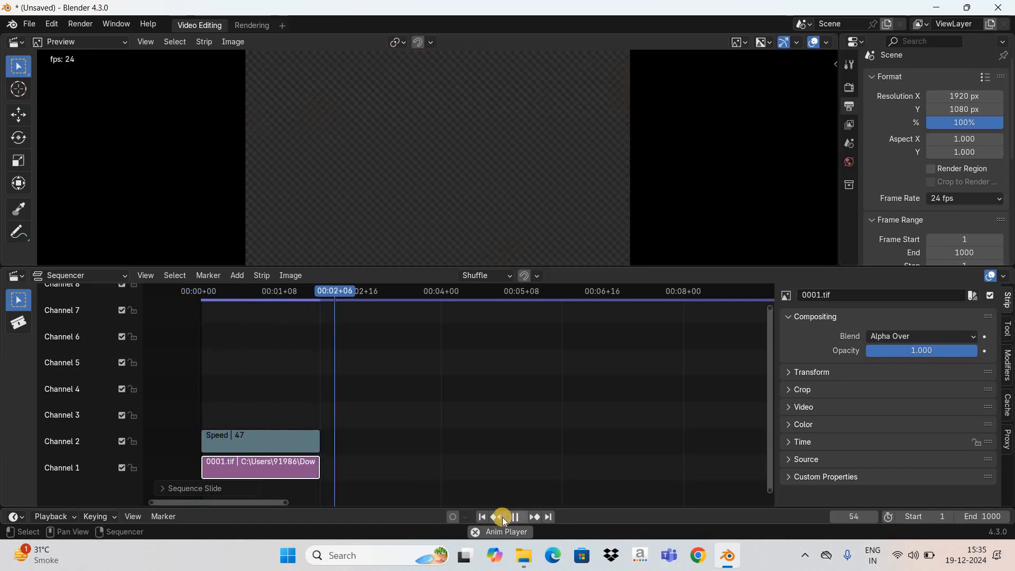
{"action": "left_click", "coordinate": [518, 516]}
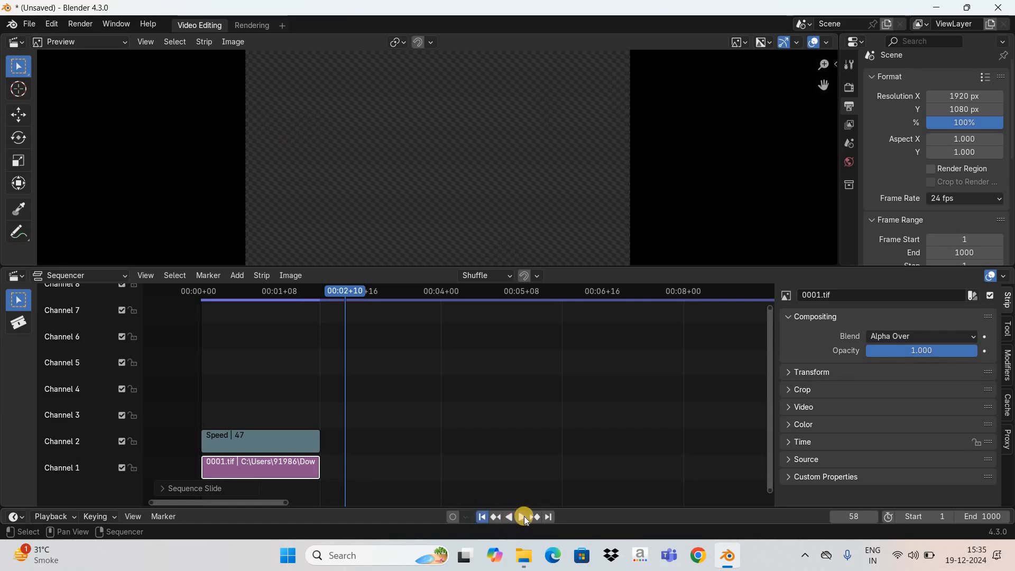
{"action": "left_click", "coordinate": [522, 520]}
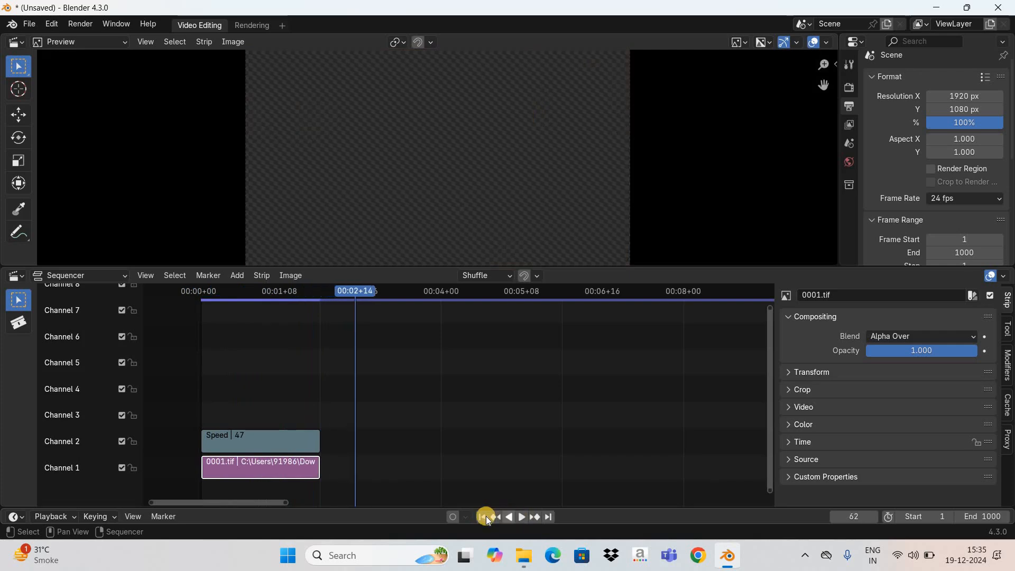
{"action": "left_click", "coordinate": [485, 516]}
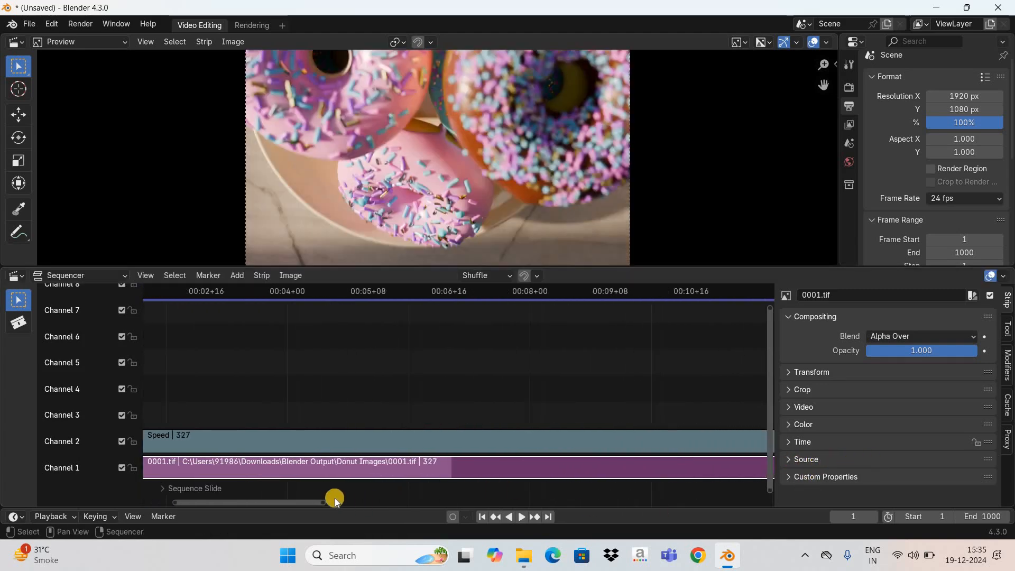
- Scroll the Sequencer back to frame 1, showing the 327-frame image and Speed strips
{"action": "left_click_drag", "start_coordinate": [335, 496], "coordinate": [272, 491]}
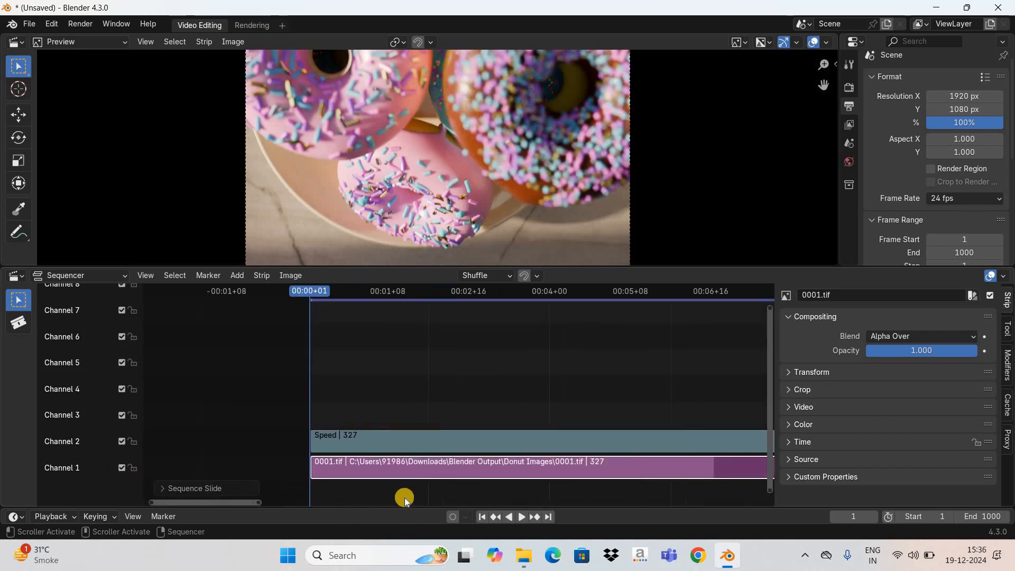
{"action": "left_click", "coordinate": [522, 520]}
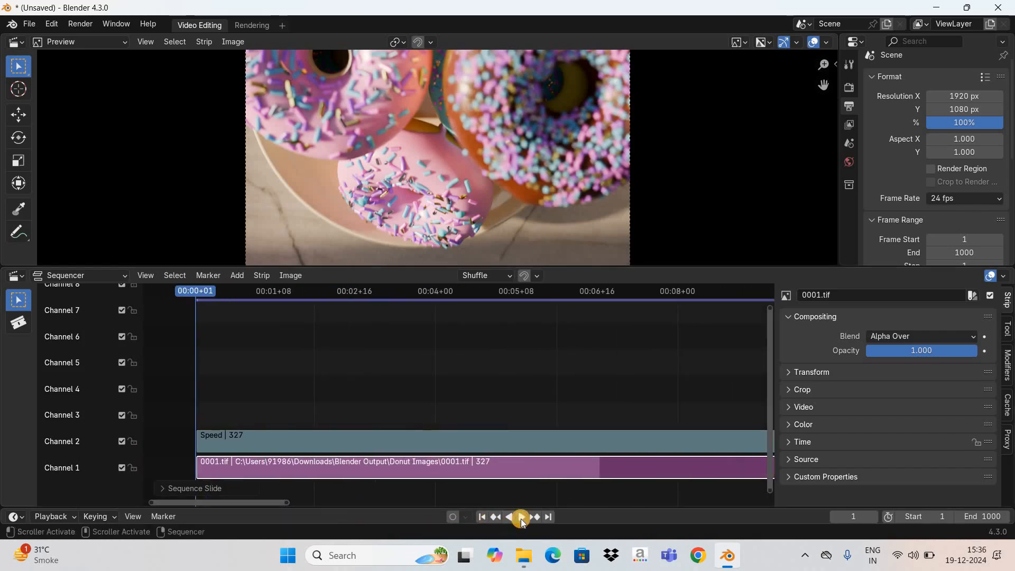
{"action": "left_click", "coordinate": [520, 516]}
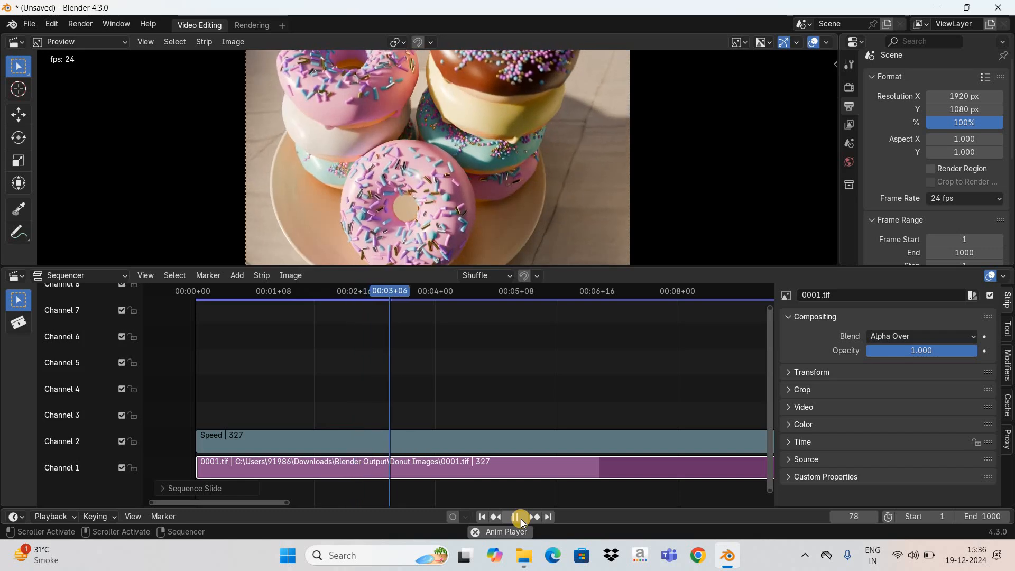
{"action": "left_click", "coordinate": [519, 517]}
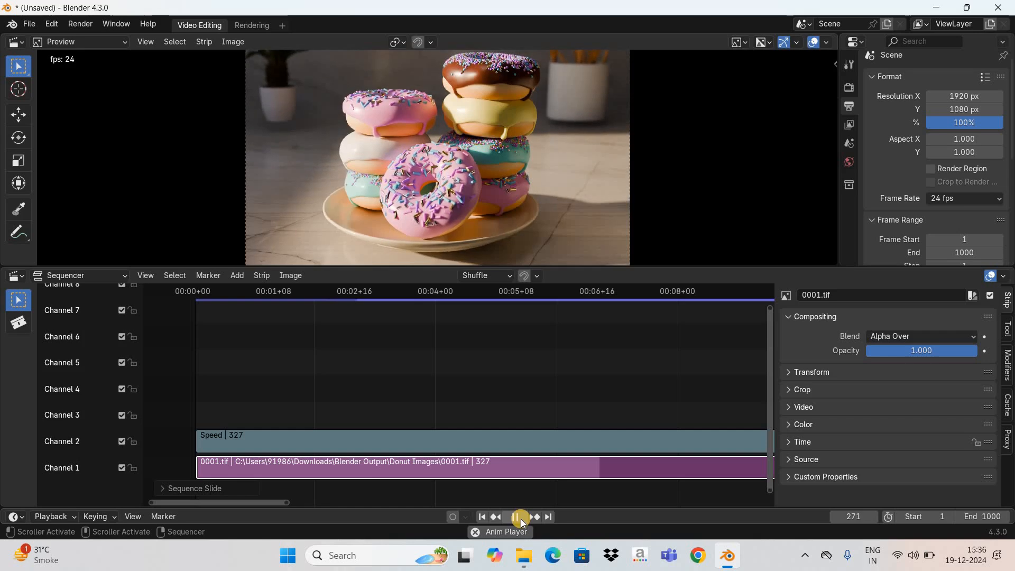
{"action": "left_click", "coordinate": [519, 517]}
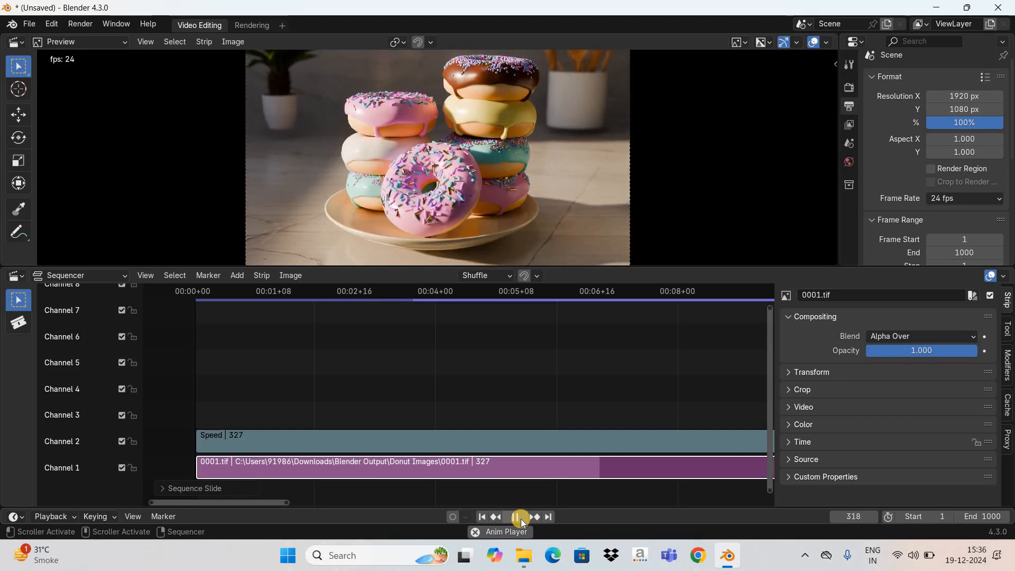
{"action": "left_click", "coordinate": [518, 516]}
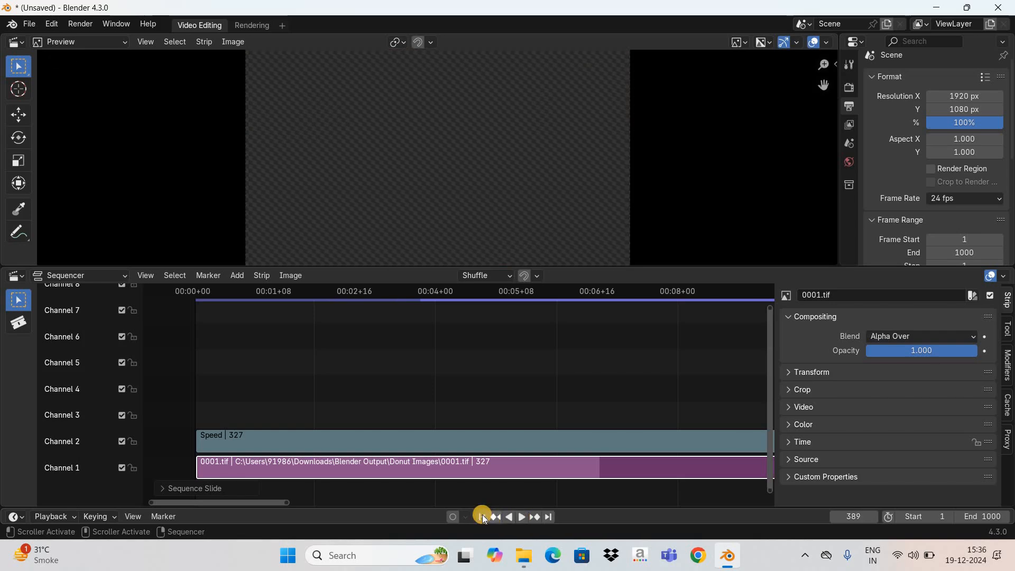
{"action": "left_click", "coordinate": [482, 519]}
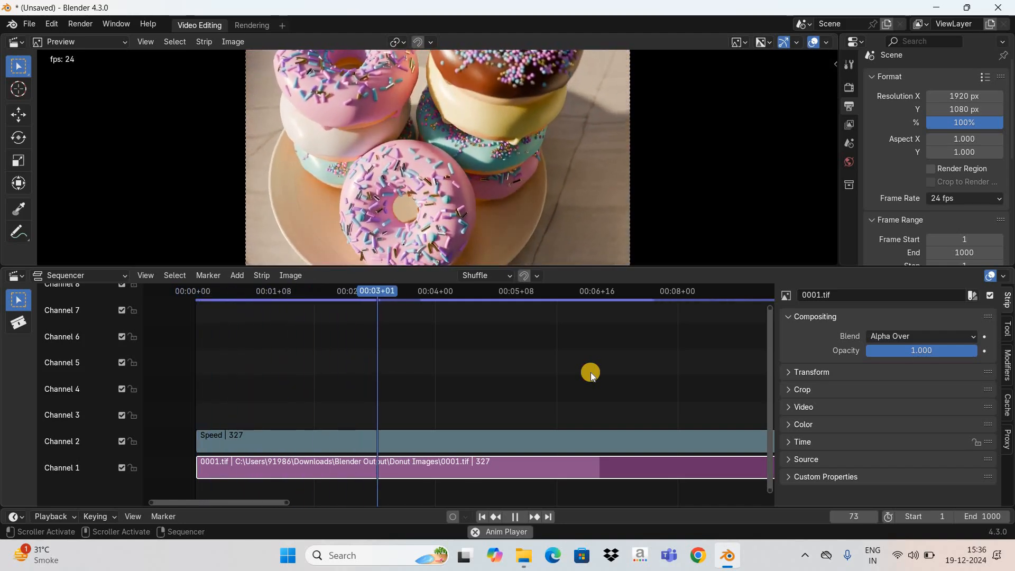
{"action": "left_click", "coordinate": [522, 520]}
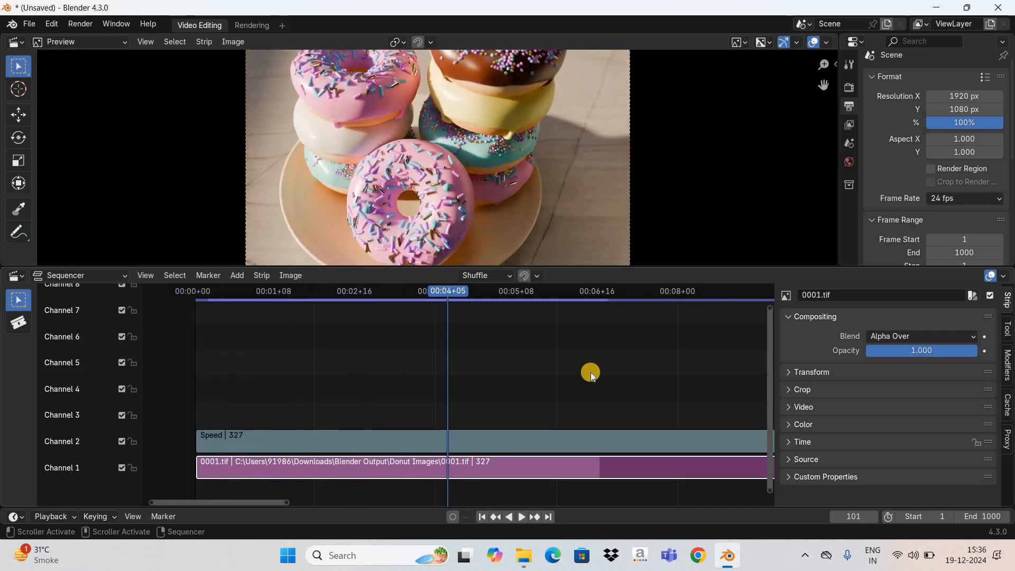